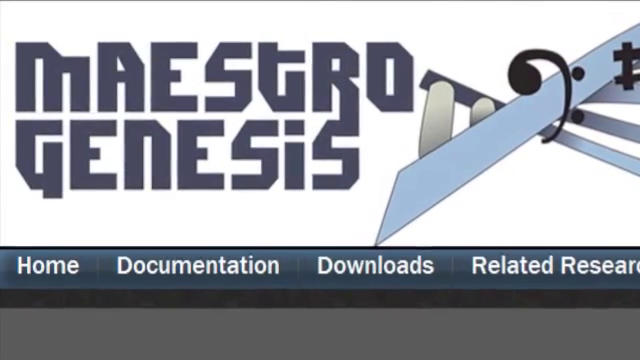
# Browse the MaestroGenesis homepage, then open the bin\Release folder in File Explorer
pyautogui.scroll(3)
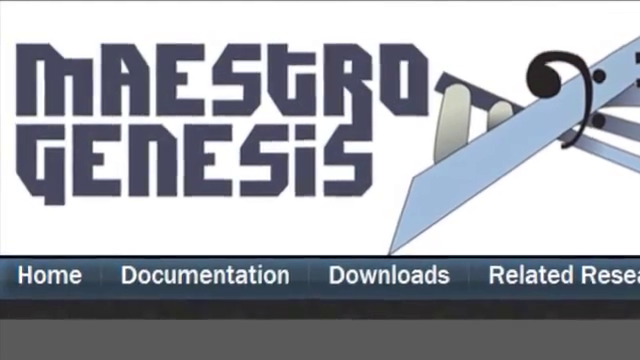
pyautogui.scroll(-3)
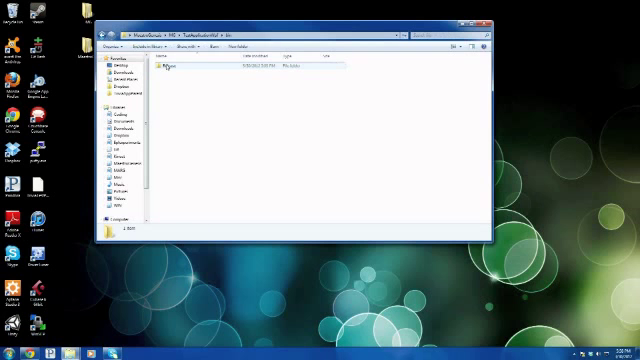
pyautogui.doubleClick(175, 66)
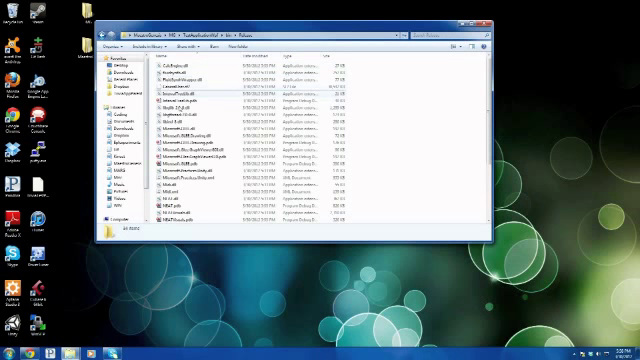
pyautogui.scroll(-3)
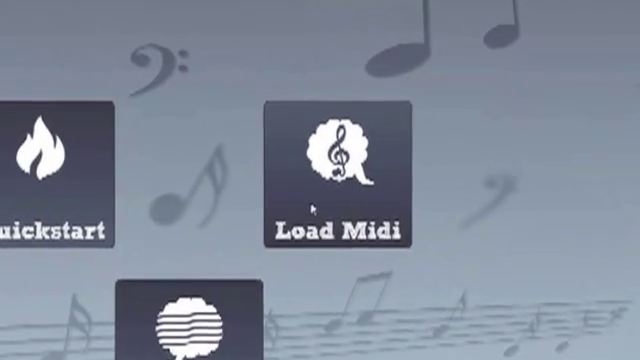
# Load the three-track .mid song through Load Midi
pyautogui.click(338, 168)
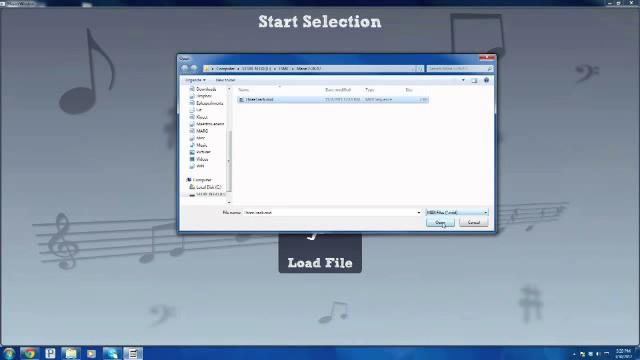
pyautogui.click(440, 223)
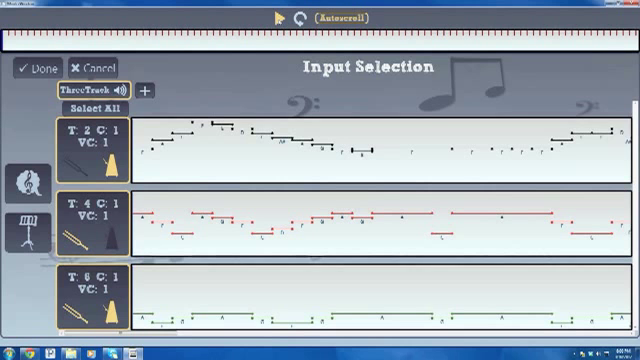
# Confirm the chosen input tracks with Done to create the first candidate generation
pyautogui.click(282, 16)
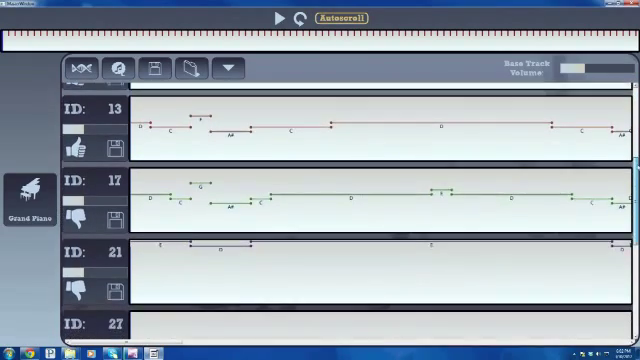
# Scroll through the candidate list to audition the accompaniments
pyautogui.scroll(-3)
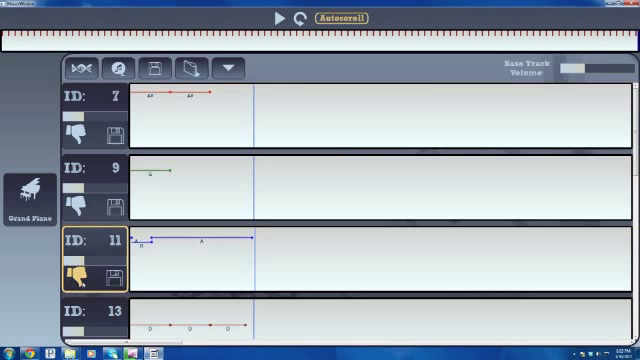
# Rate accompaniment candidate 11
pyautogui.click(80, 276)
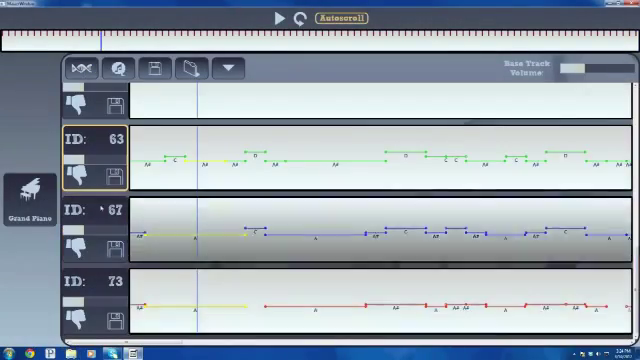
# Select accompaniment candidate 67 in the new generation
pyautogui.click(281, 16)
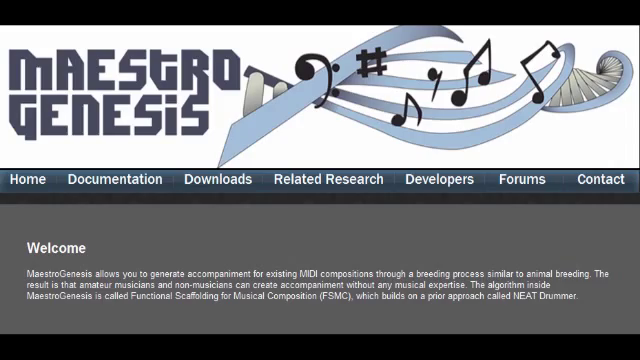
# Open the website's Developers page and scroll through the project credits
pyautogui.click(518, 179)
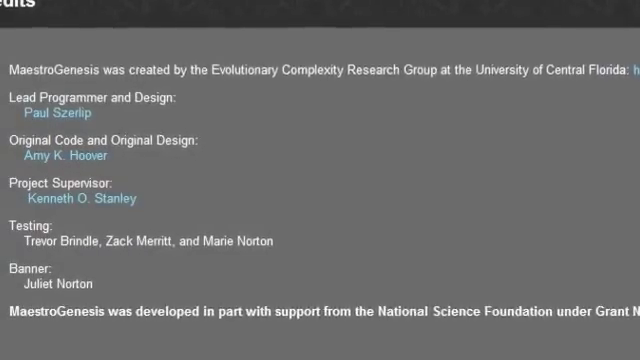
pyautogui.scroll(-3)
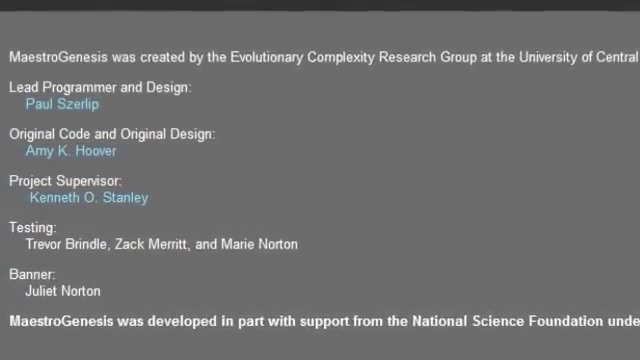